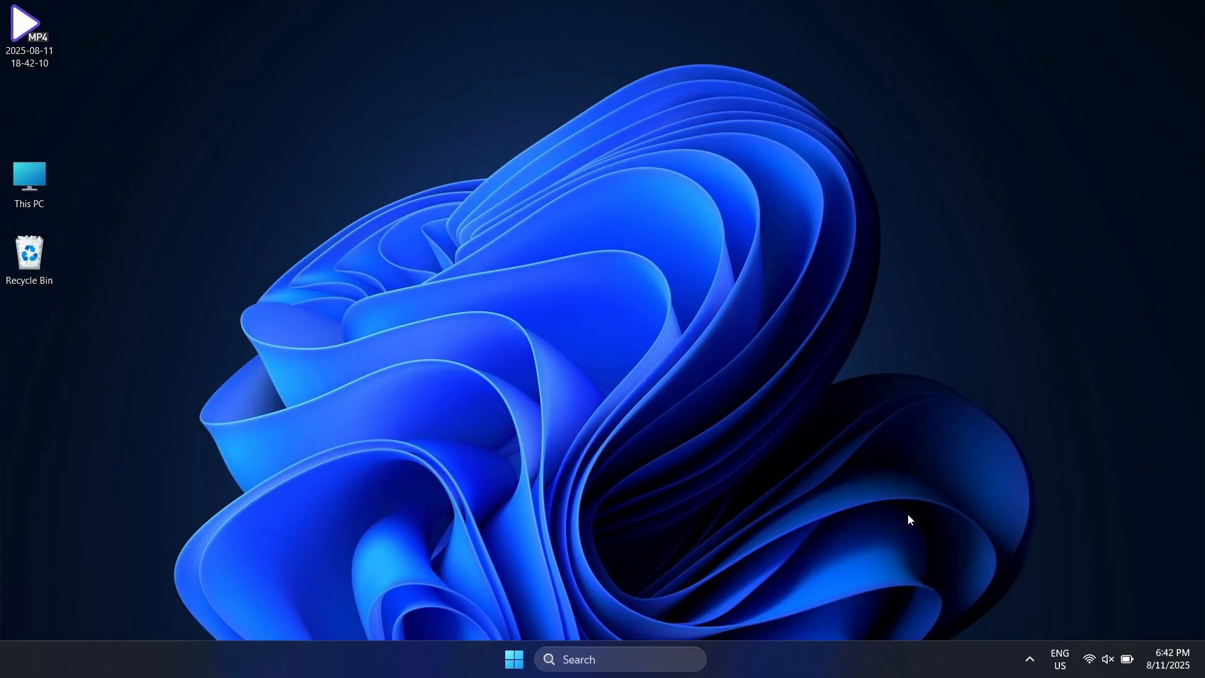
- Launch System Information by running msinfo32 from the Run box
key(Win+R)
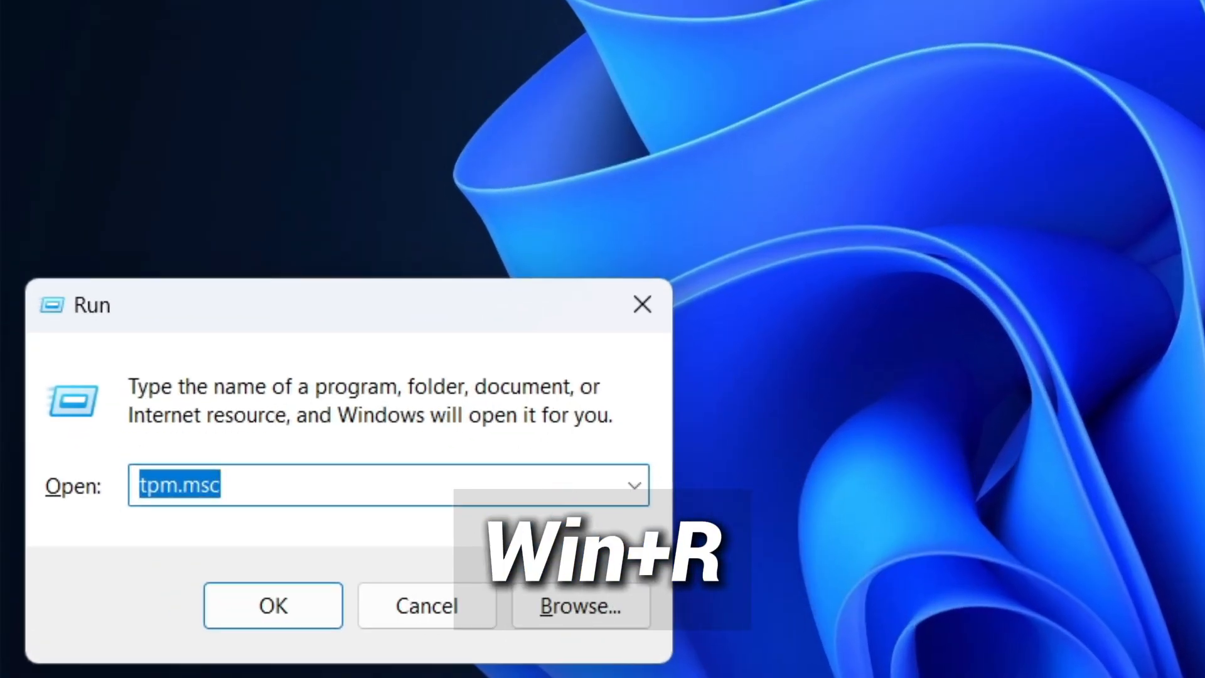
text(ms)
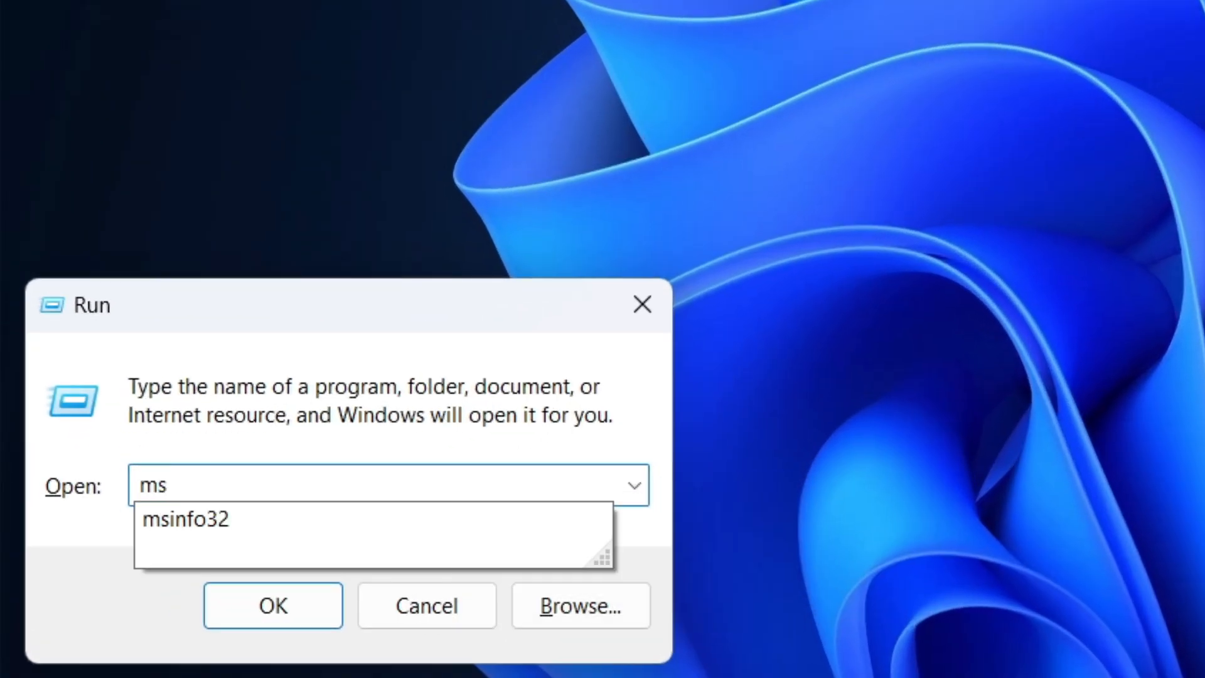
click(184, 520)
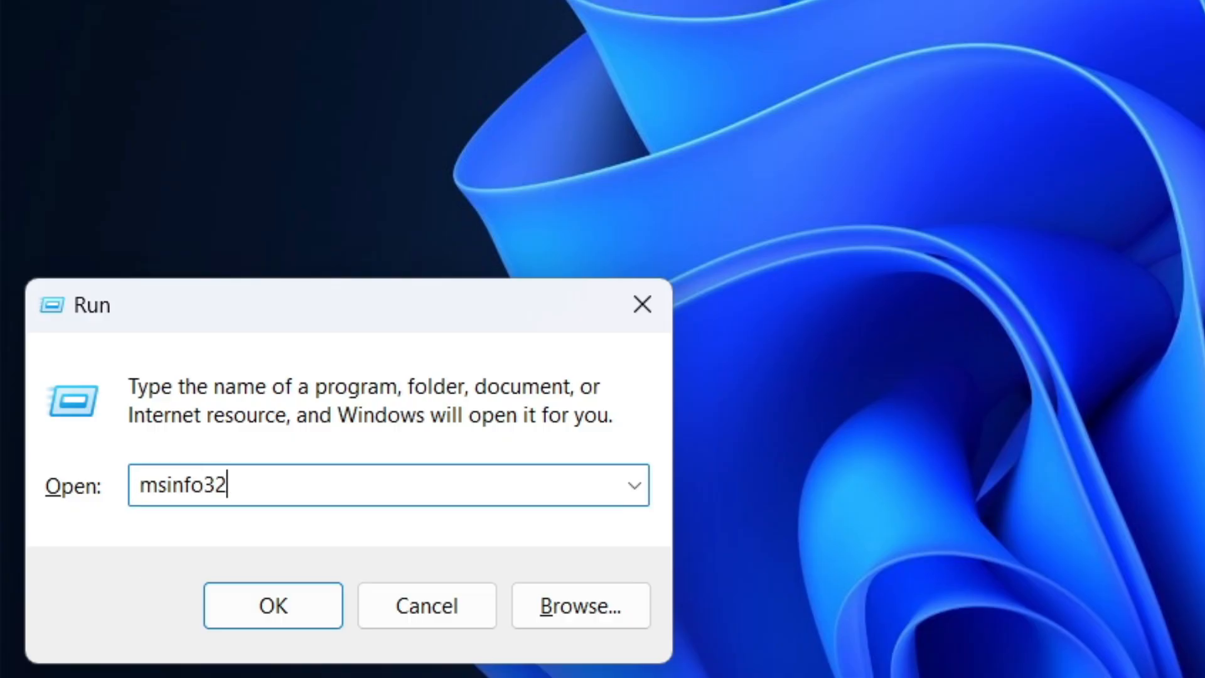
click(272, 605)
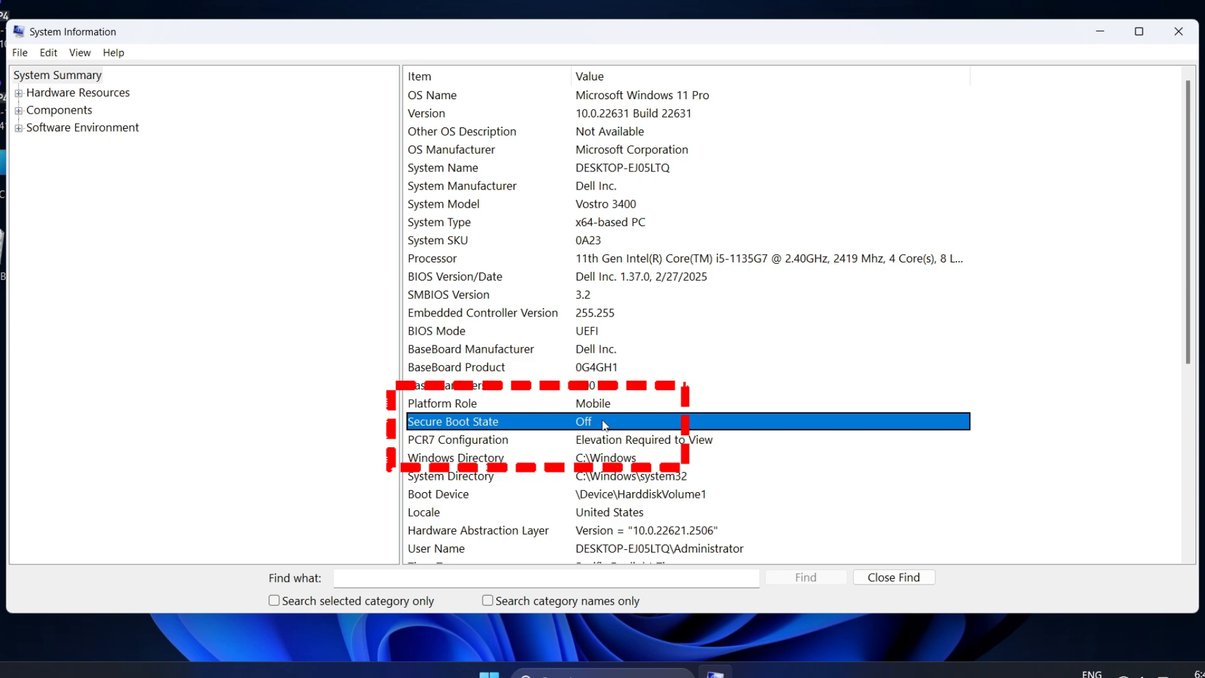
mouse_move(612, 345)
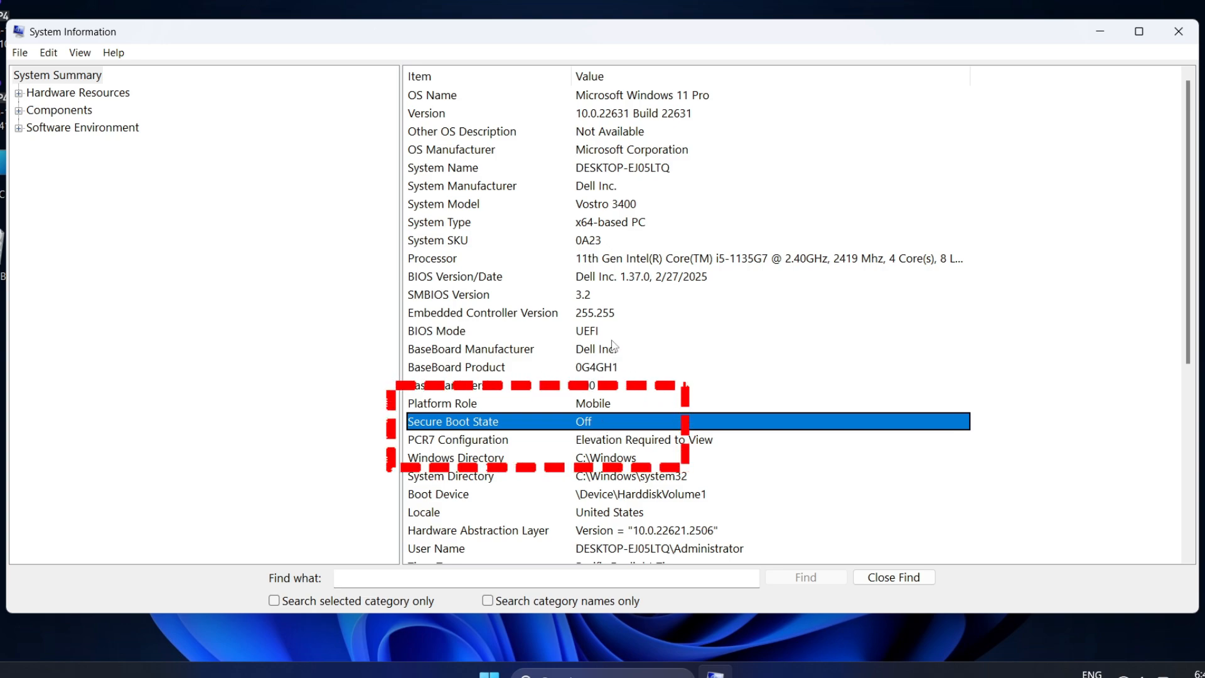
- Check the BIOS Mode row reads UEFI, then close System Information
click(437, 331)
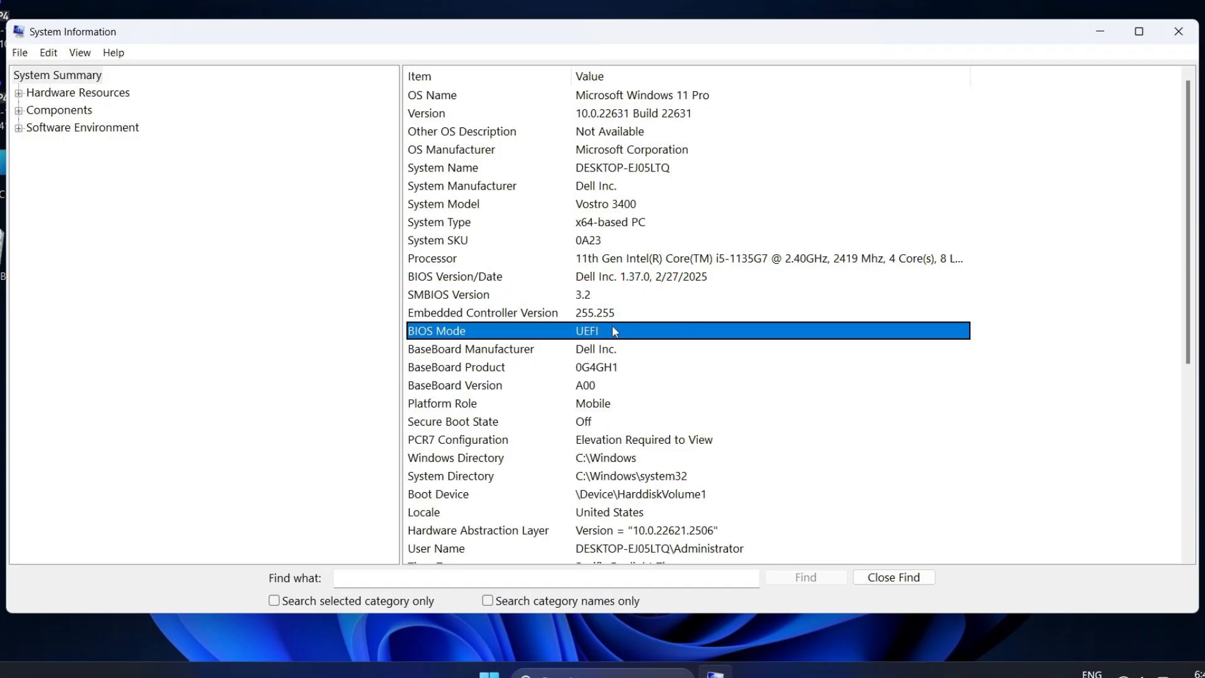
mouse_move(1106, 47)
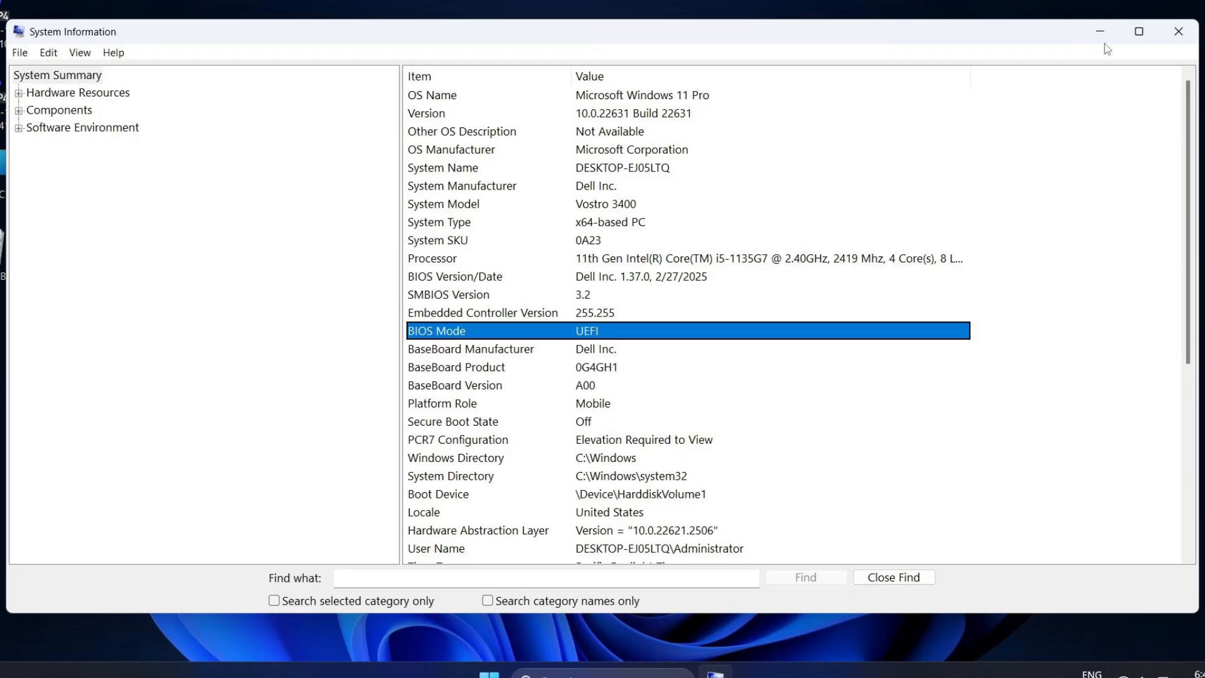
click(1177, 31)
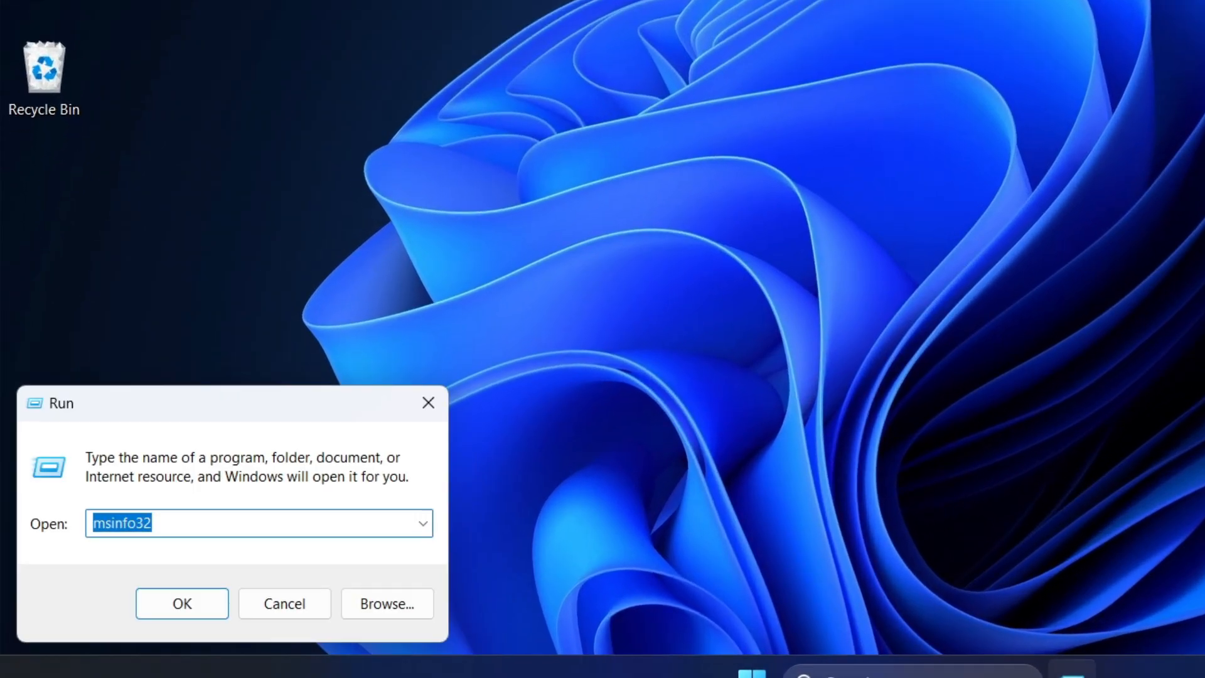
- Run tpm.msc from the Run box to launch the TPM management console
text(tpm.)
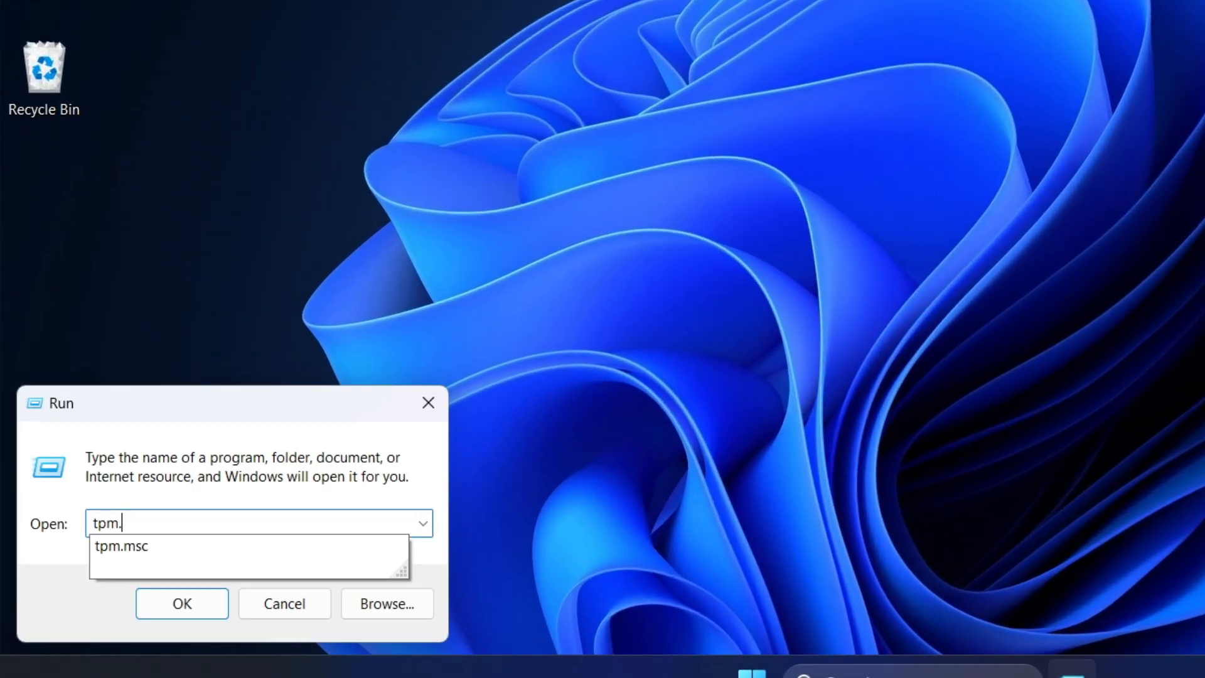
text(m)
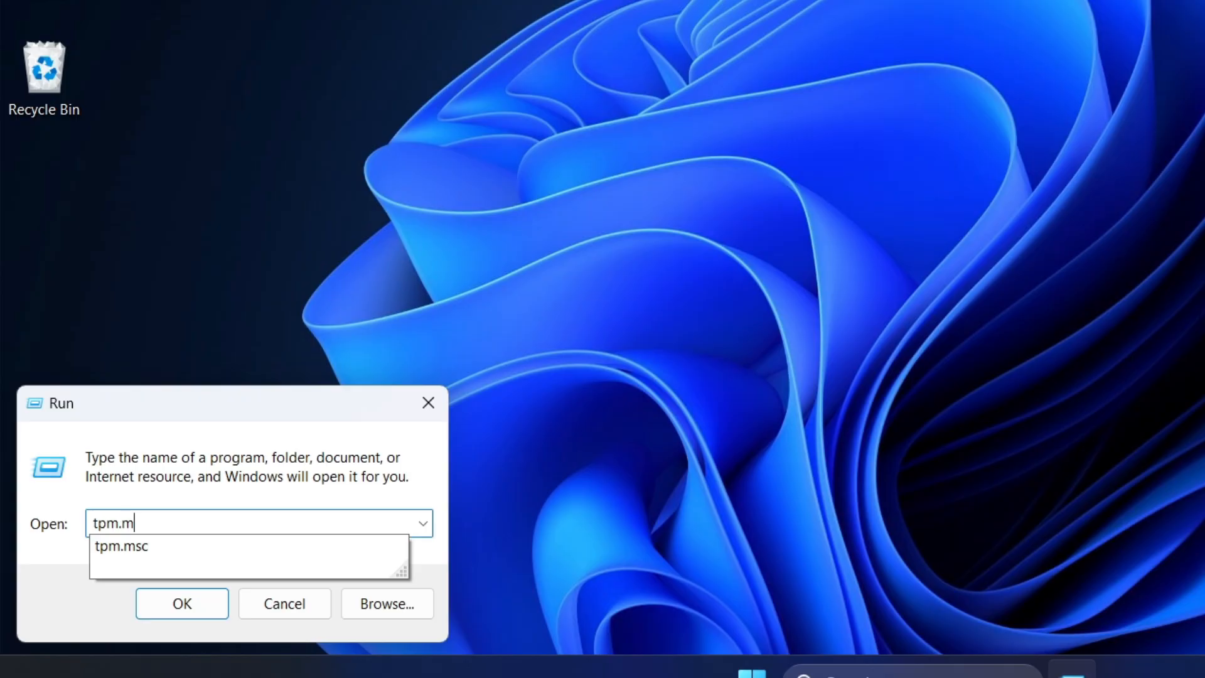
click(181, 603)
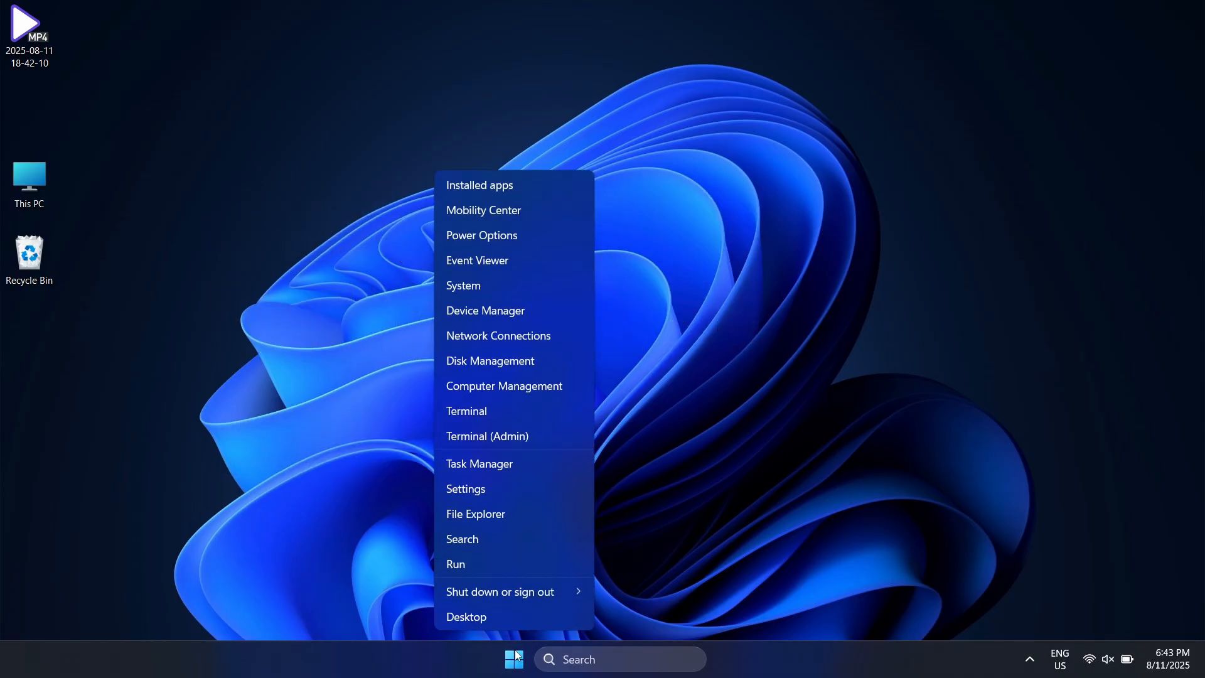
- View Disk 0's properties and its Volumes details in Disk Management to find the partition style
click(484, 354)
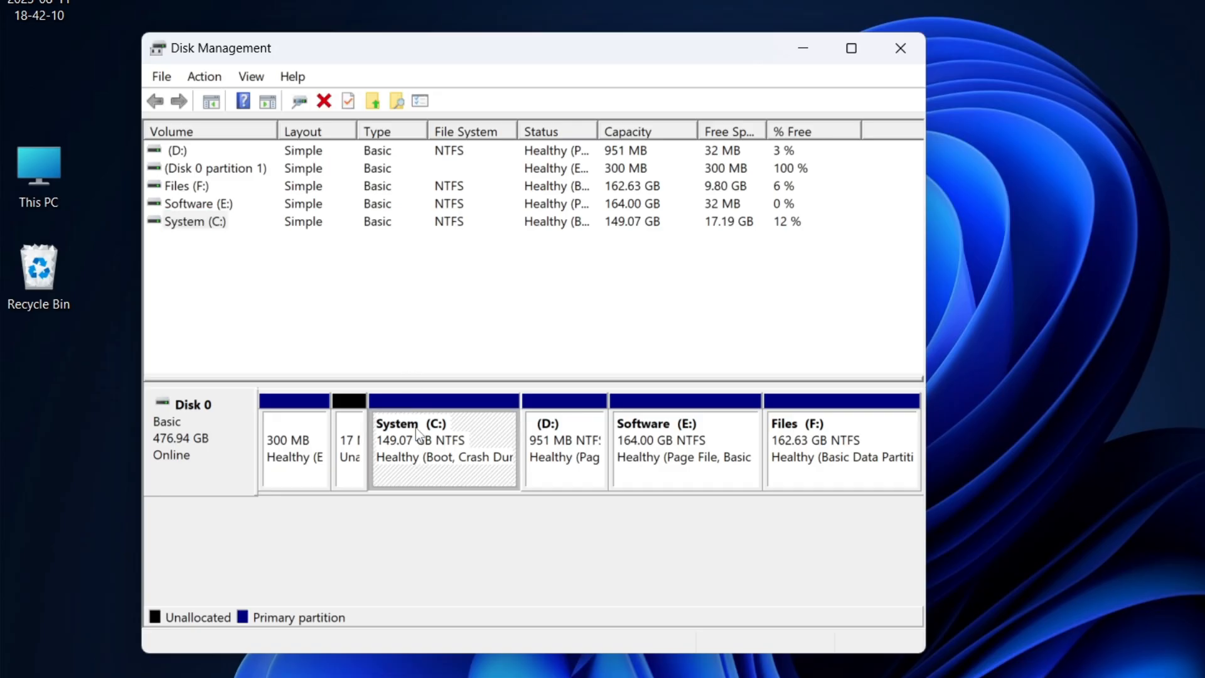
mouse_move(177, 444)
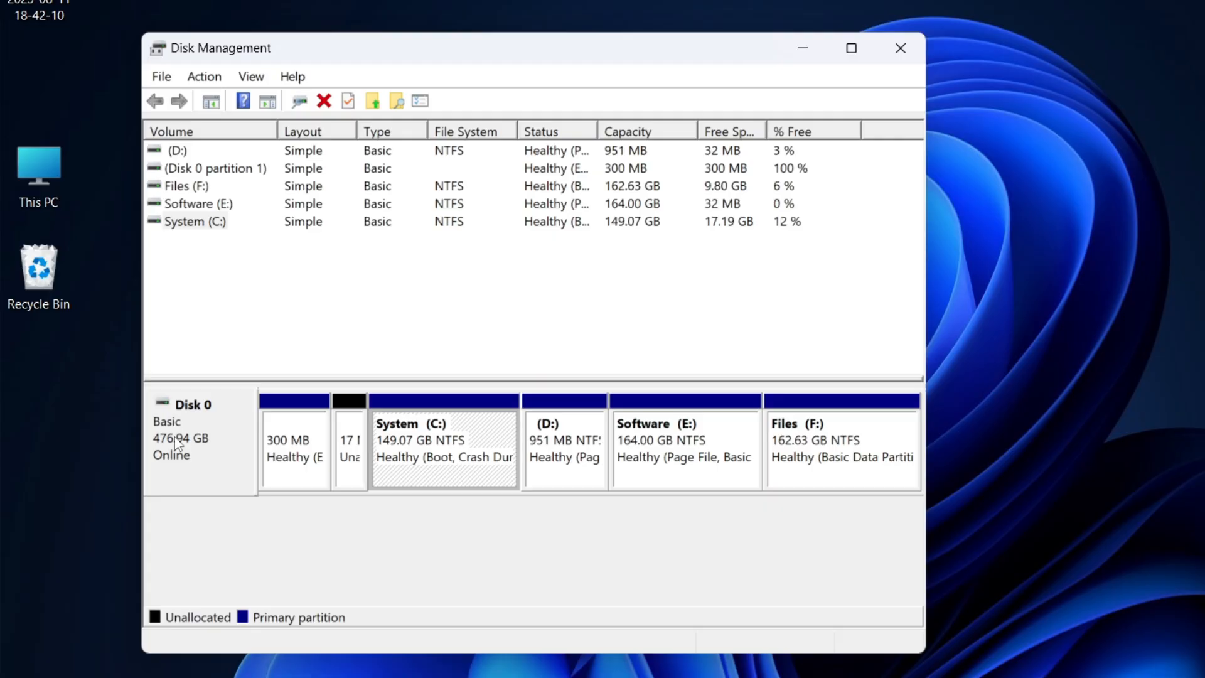
right_click(177, 442)
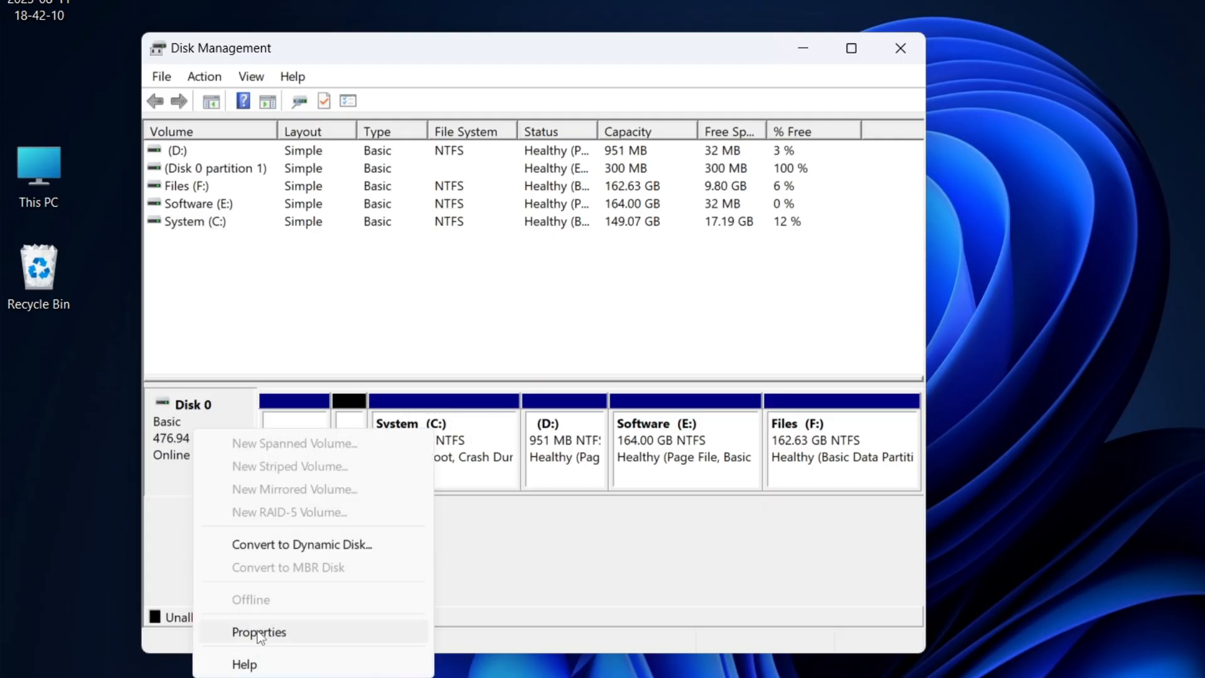
click(258, 632)
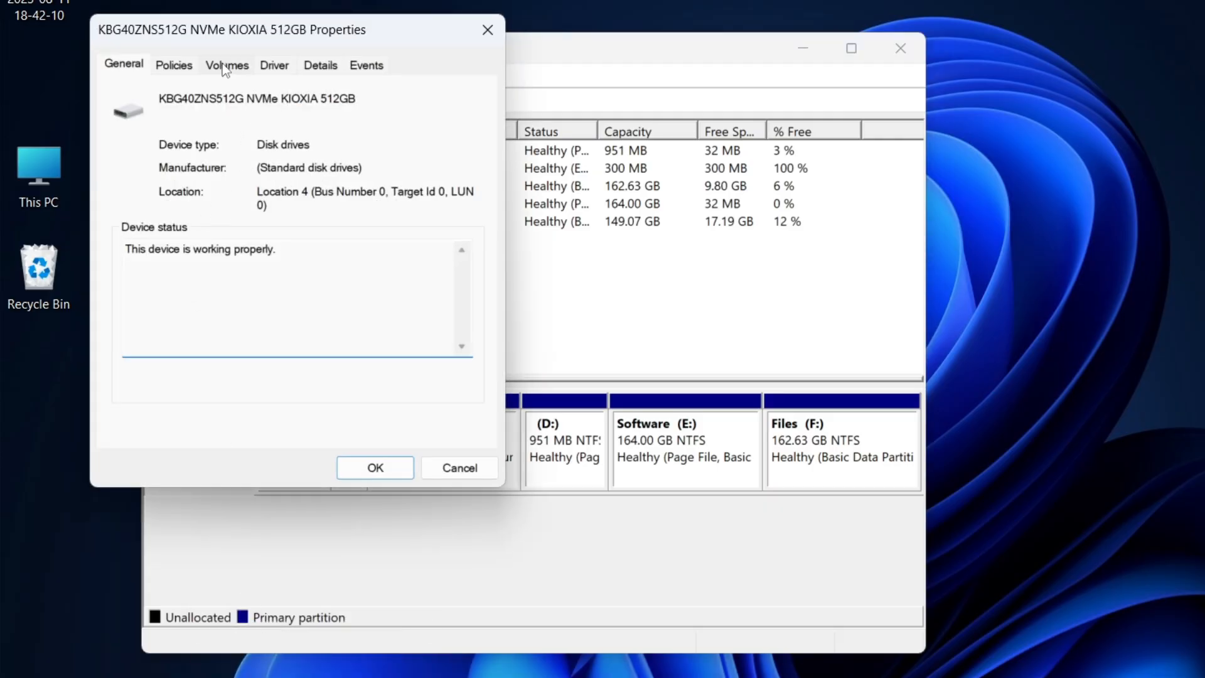
click(226, 65)
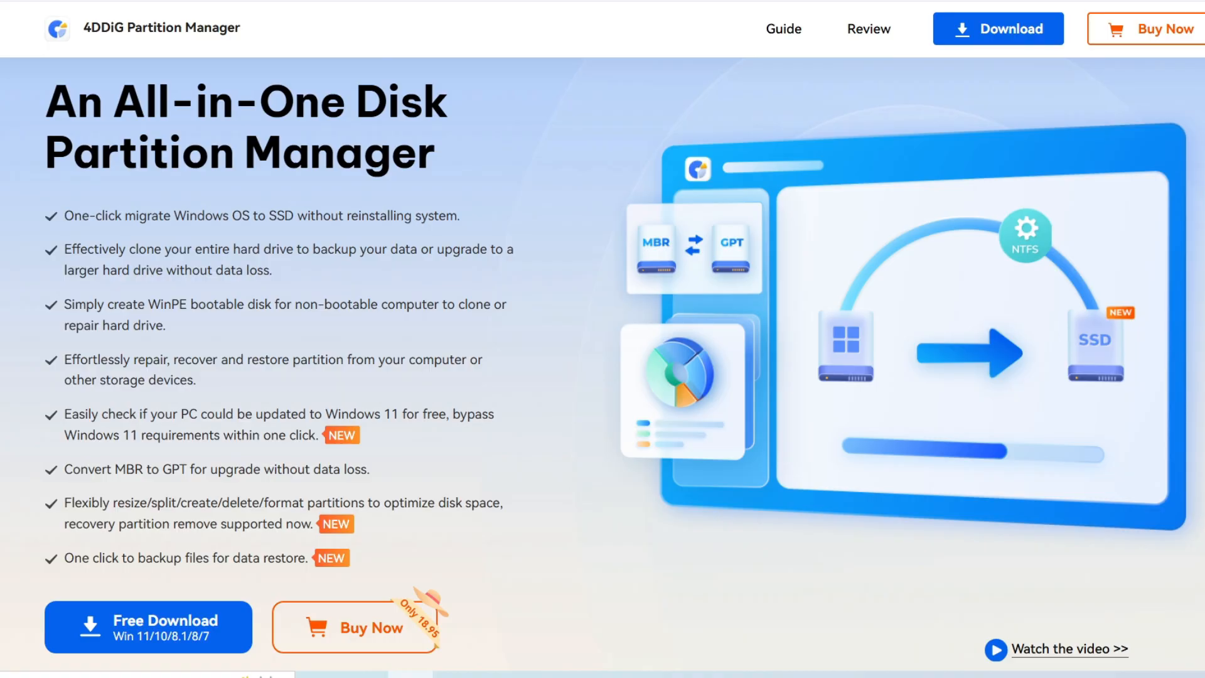
- Scroll the 4DDiG Partition Manager page down through its feature cards, including the MBR/GPT Disk Converter
scroll(down, 3)
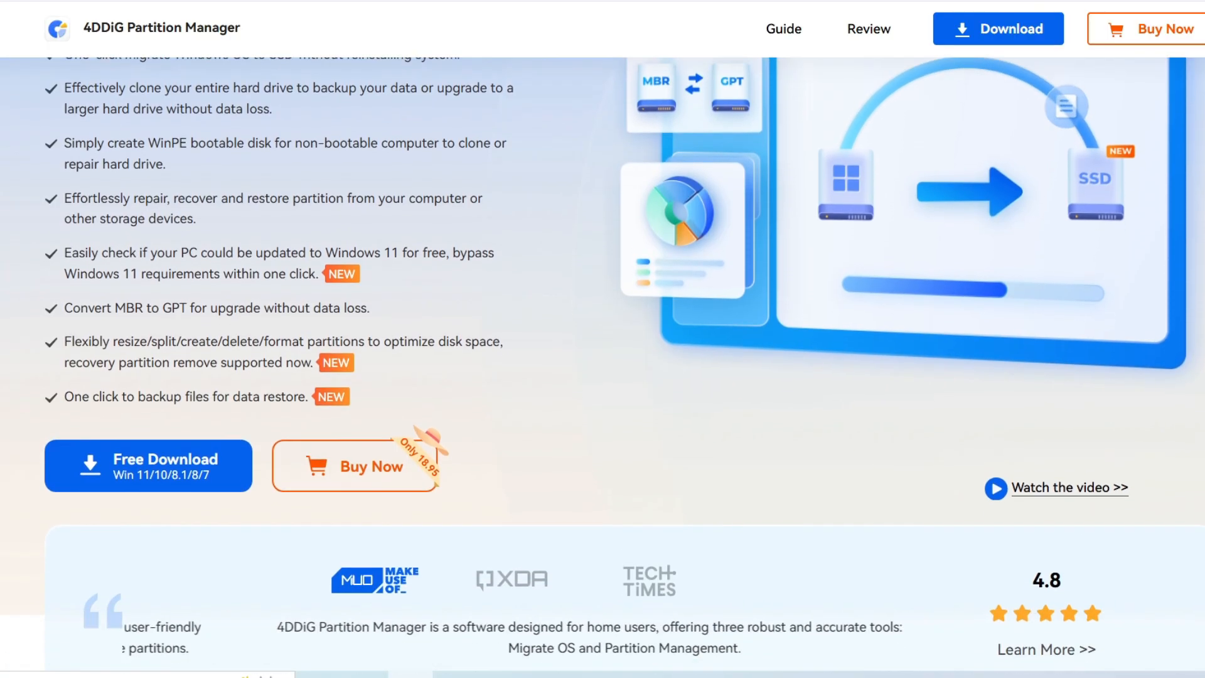
scroll(down, 3)
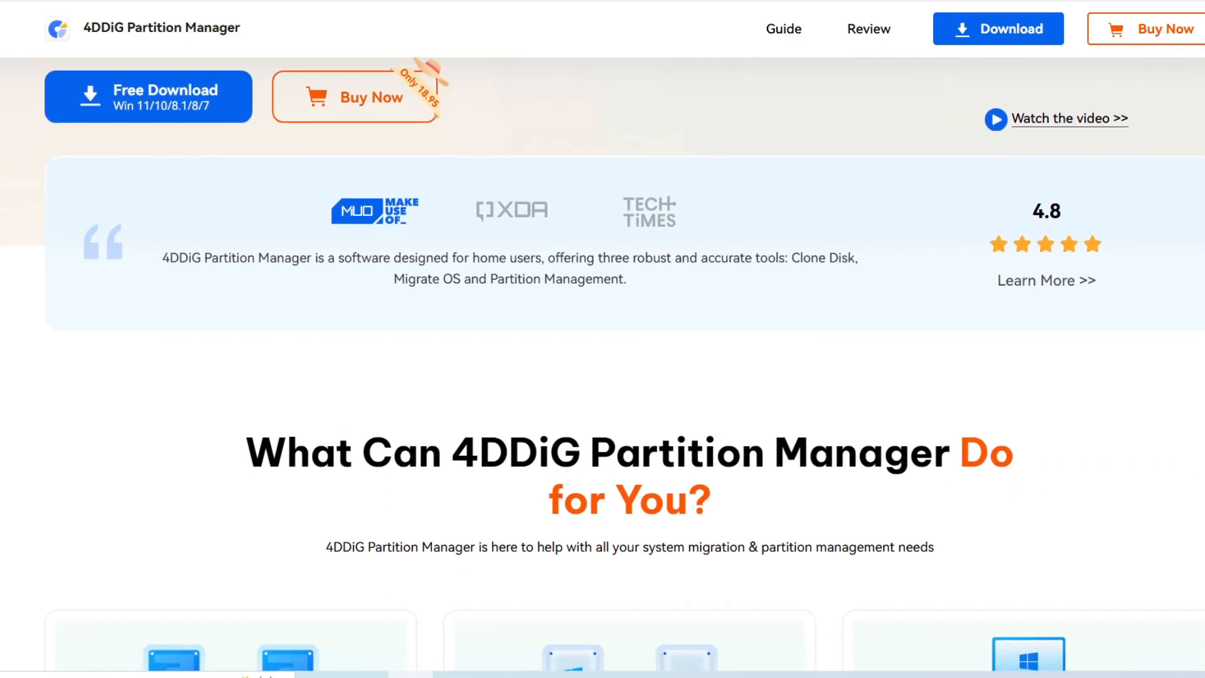
scroll(down, 3)
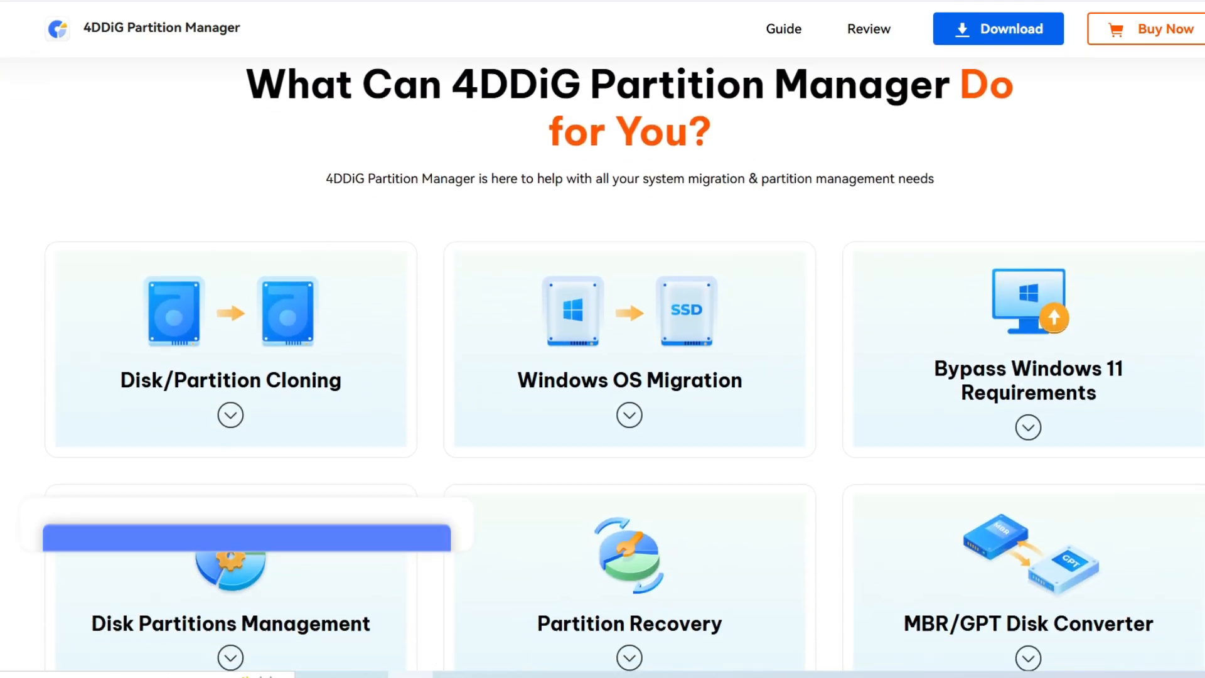
scroll(down, 3)
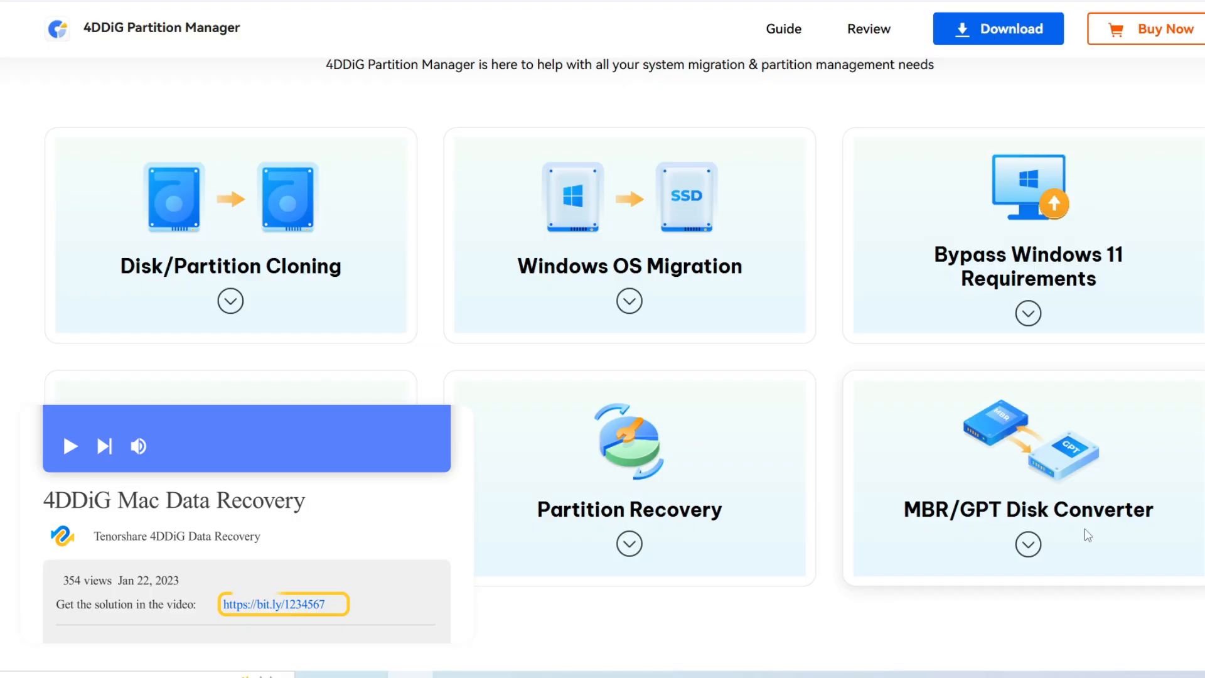
scroll(down, 3)
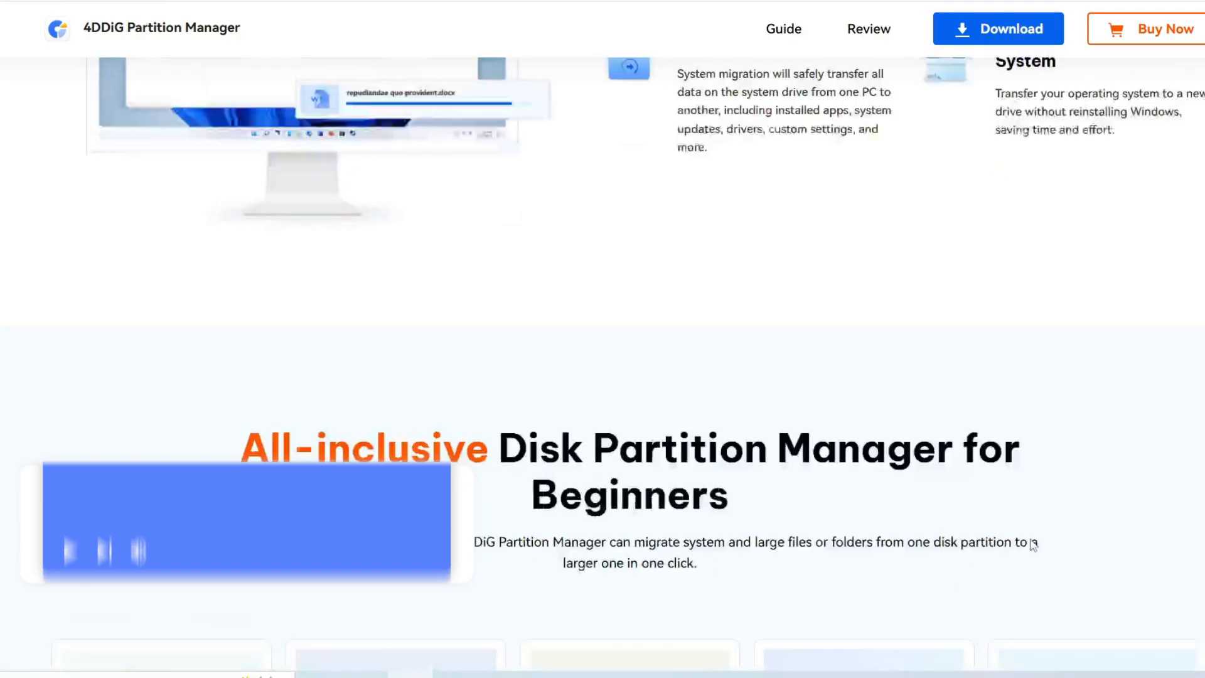
scroll(down, 3)
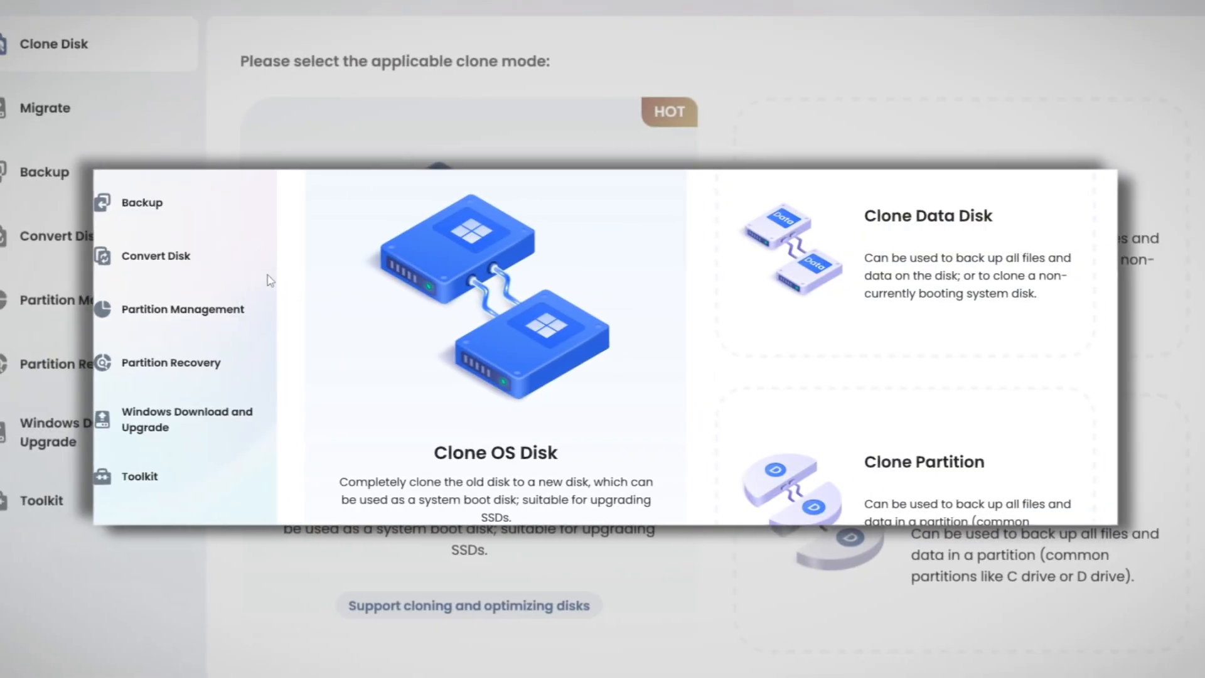
- Convert Disk 2, the SanDisk SSD PLUS 240 GB, from MBR to GPT and finish
click(151, 255)
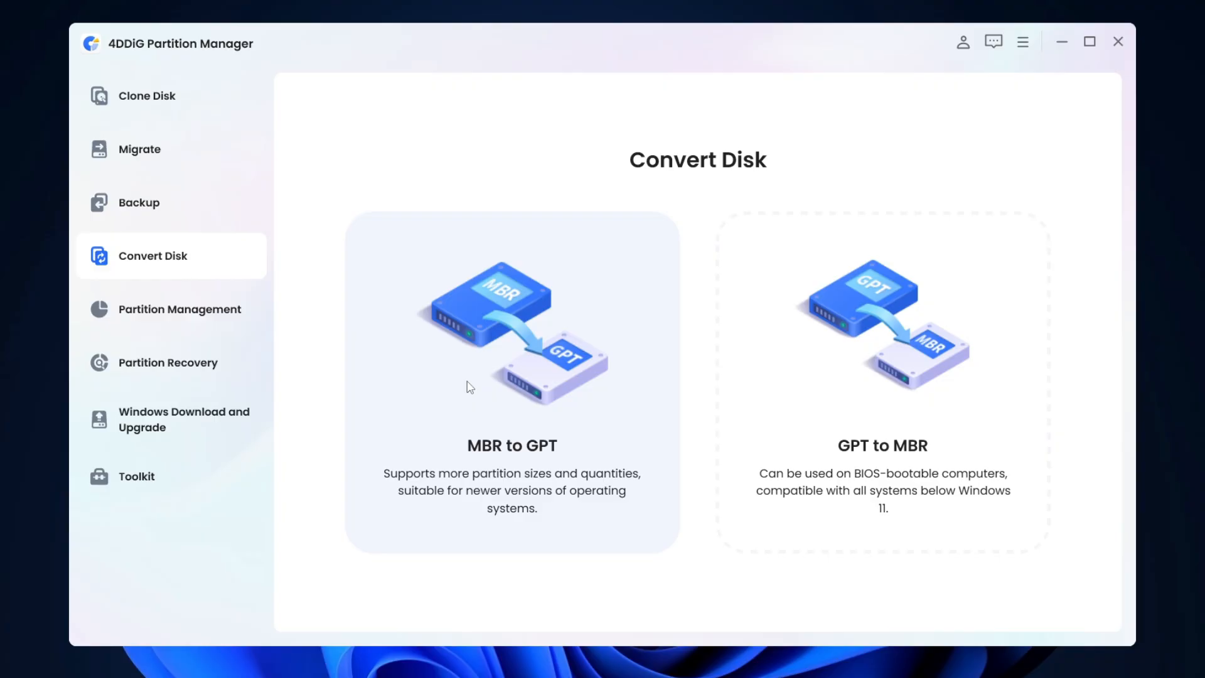
click(512, 377)
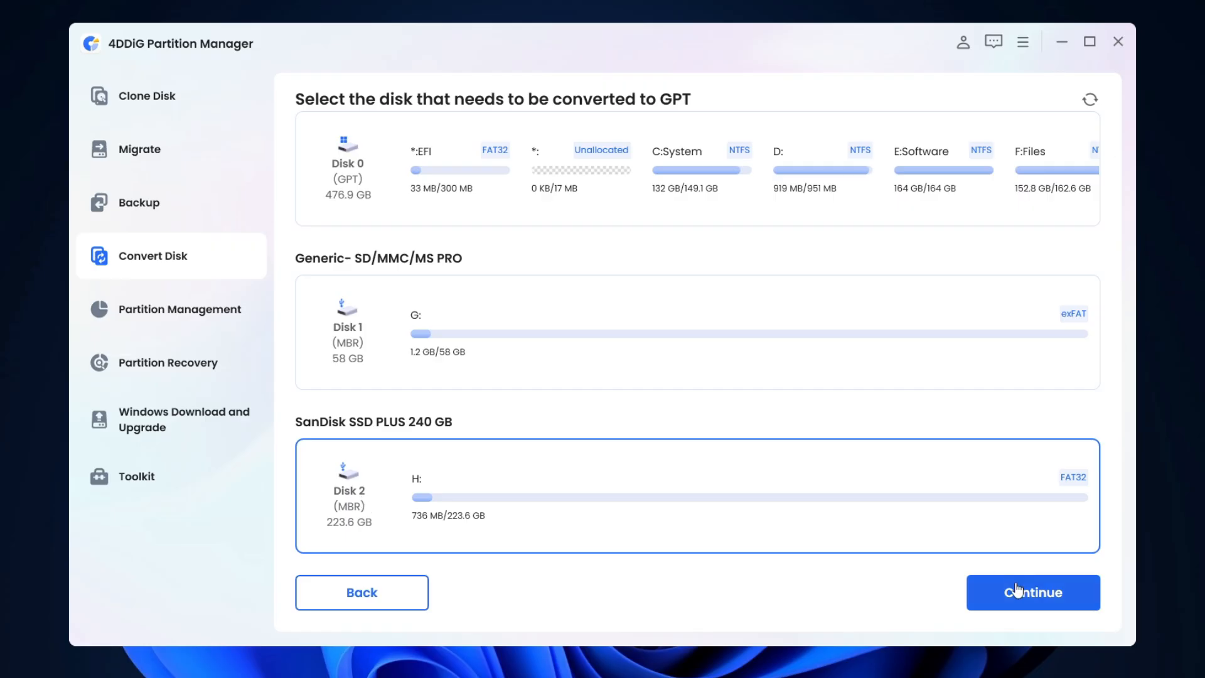
click(1033, 592)
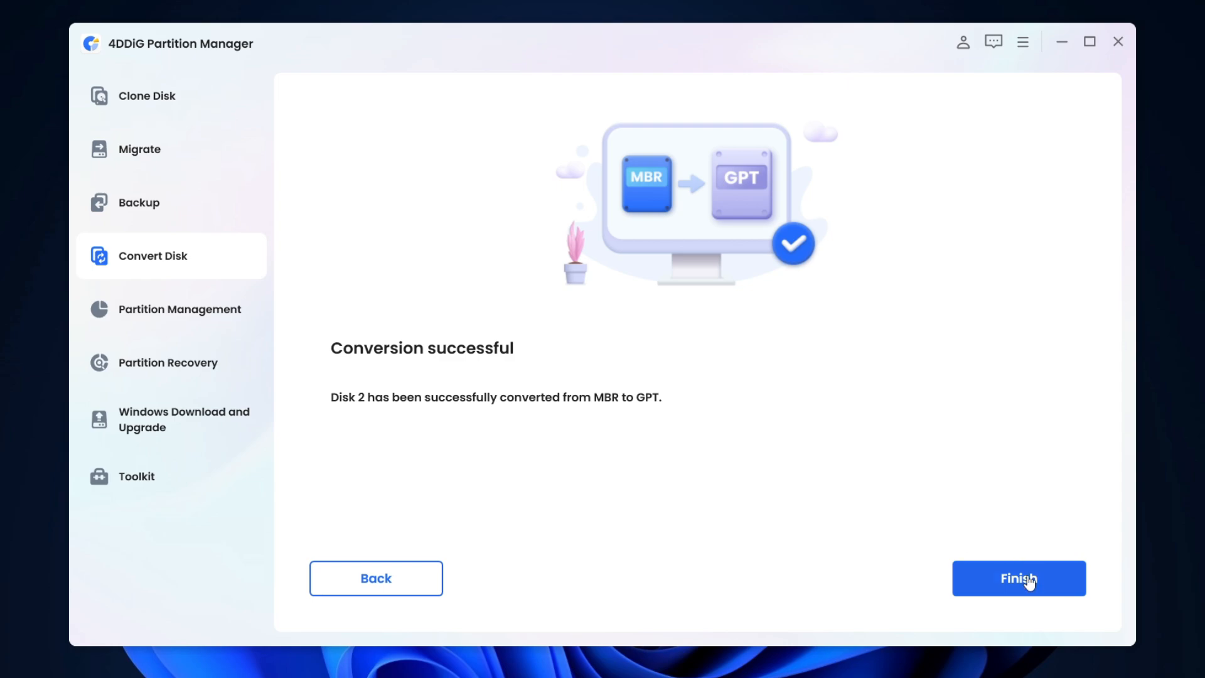
click(1018, 578)
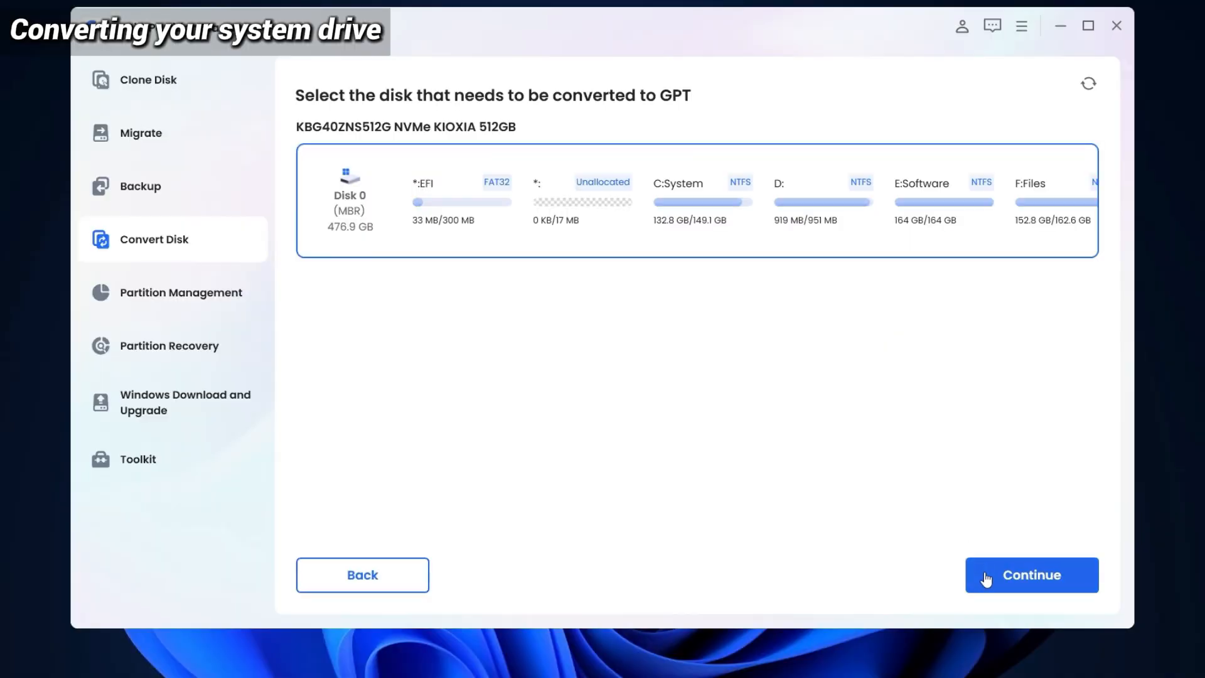
- Continue with converting system Disk 0 (KIOXIA NVMe, MBR) to GPT
click(1031, 575)
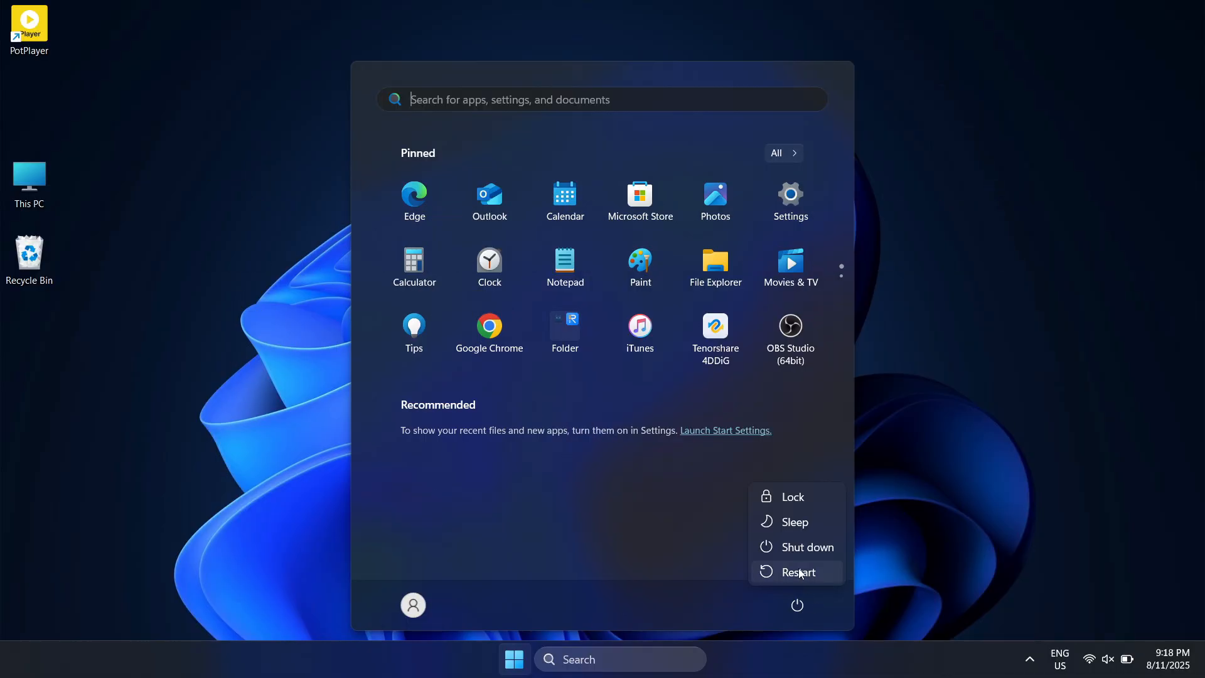
- Restart the computer from the Start menu power options
click(799, 572)
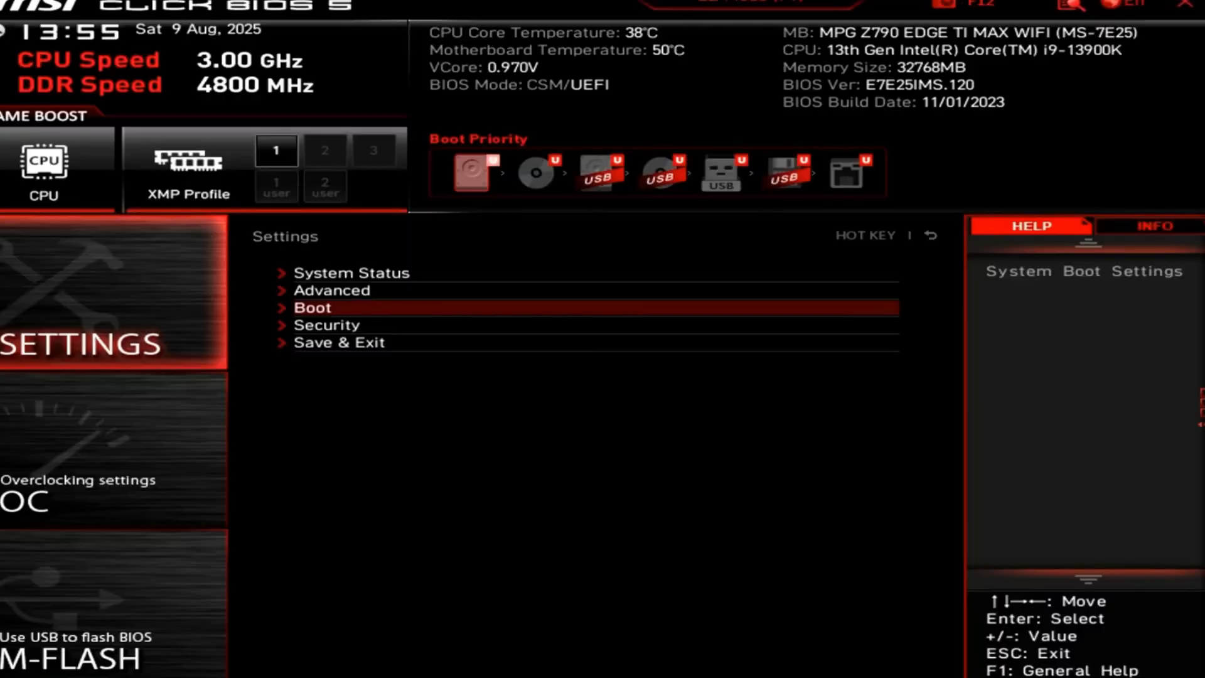
- Set Secure Boot to Enabled under Settings > Security and go to Save & Exit
click(325, 324)
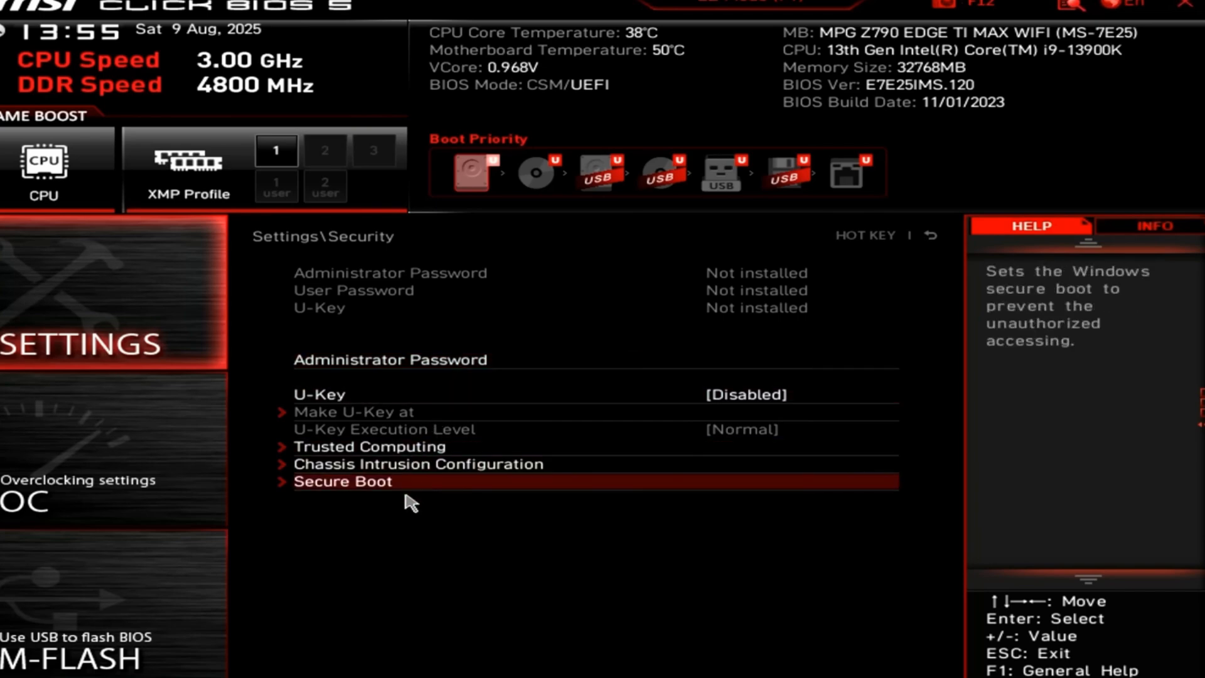
click(342, 482)
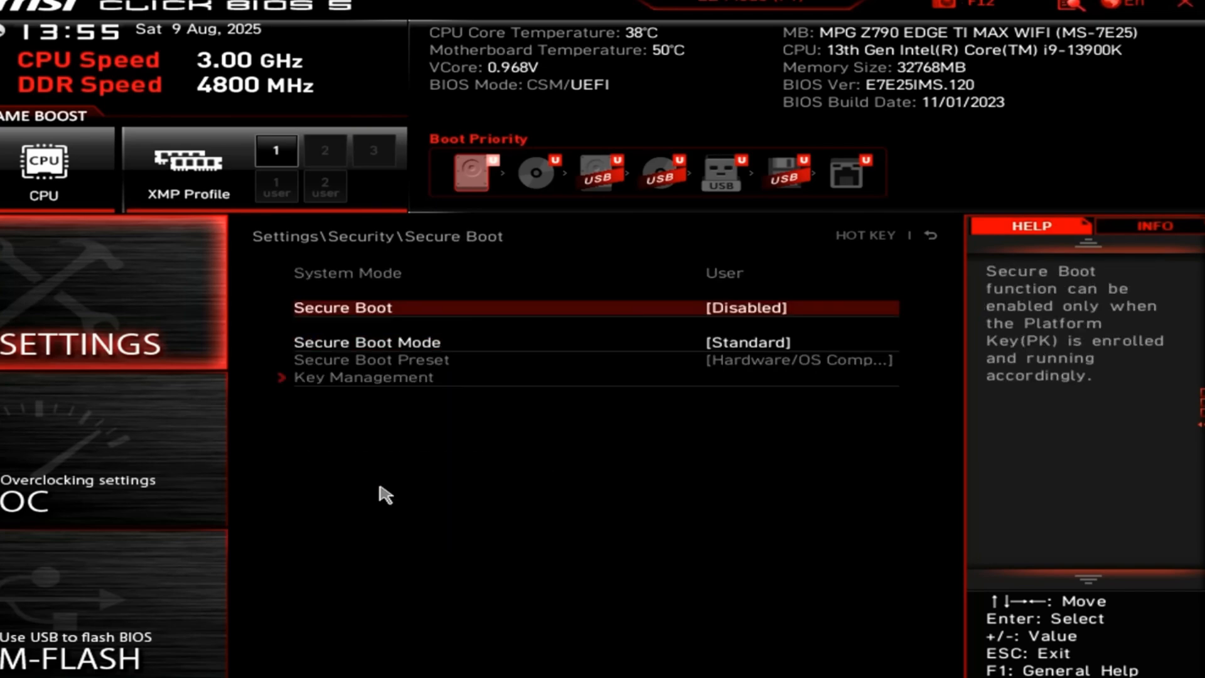
click(739, 307)
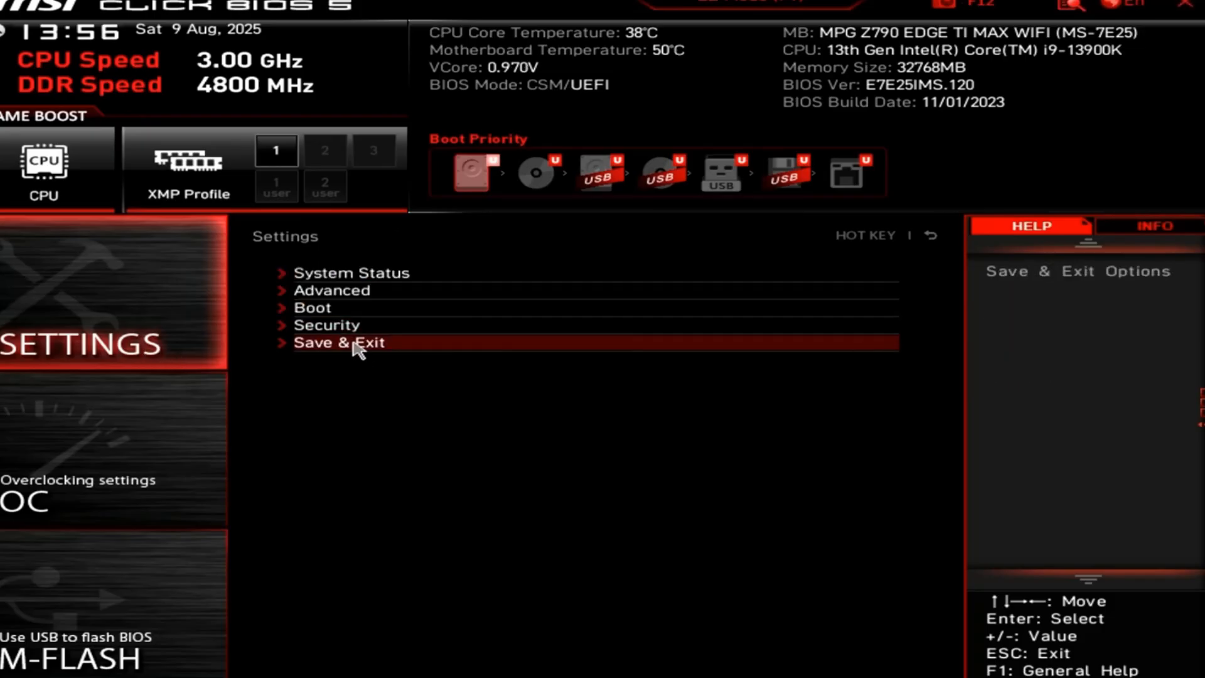
click(338, 342)
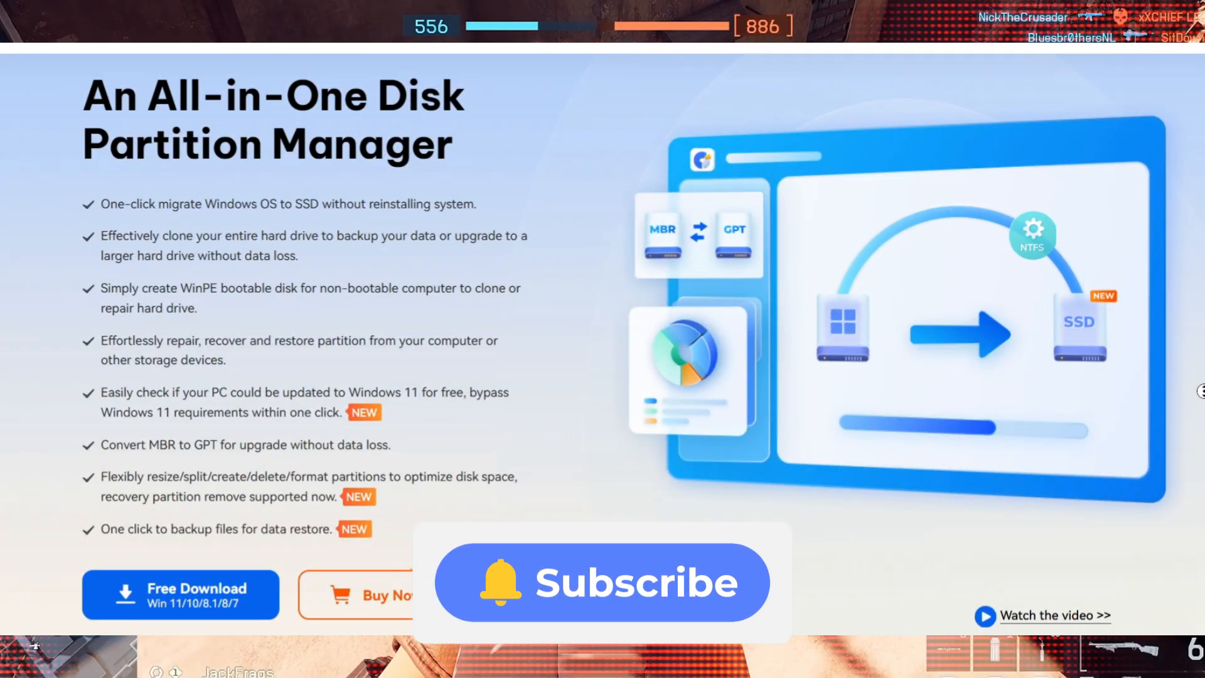
- Scroll the 4DDiG homepage down to the 'What Can 4DDiG Partition Manager Do for You?' feature cards
scroll(down, 3)
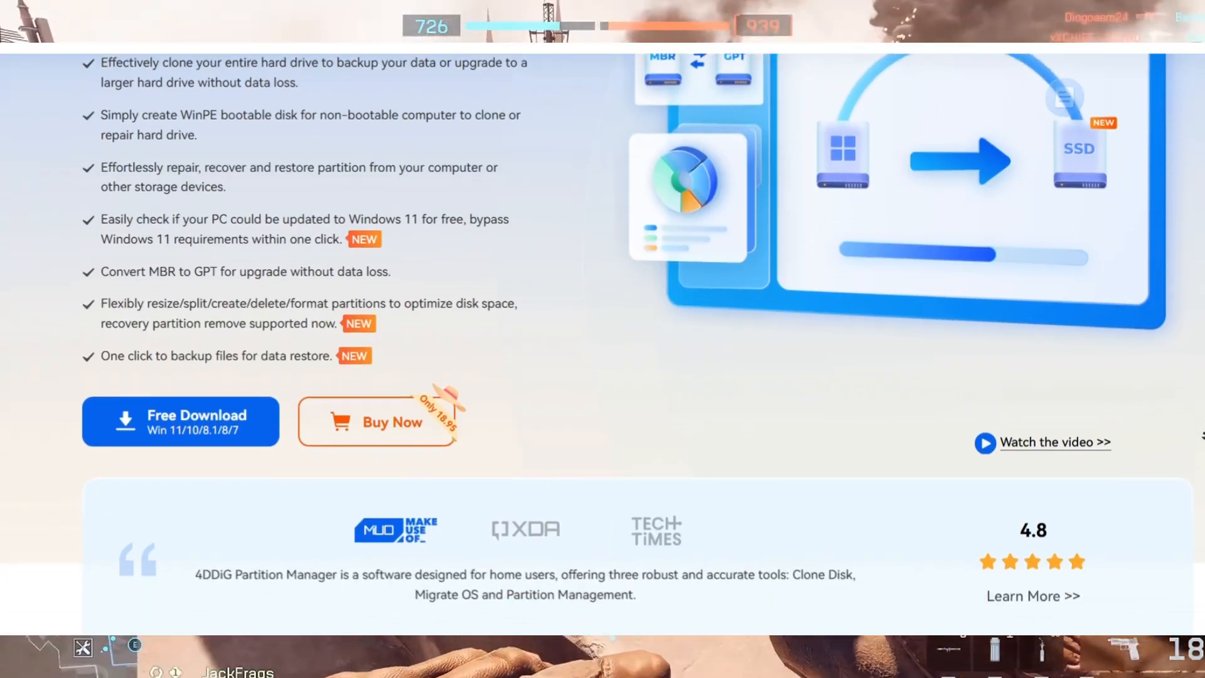
scroll(down, 3)
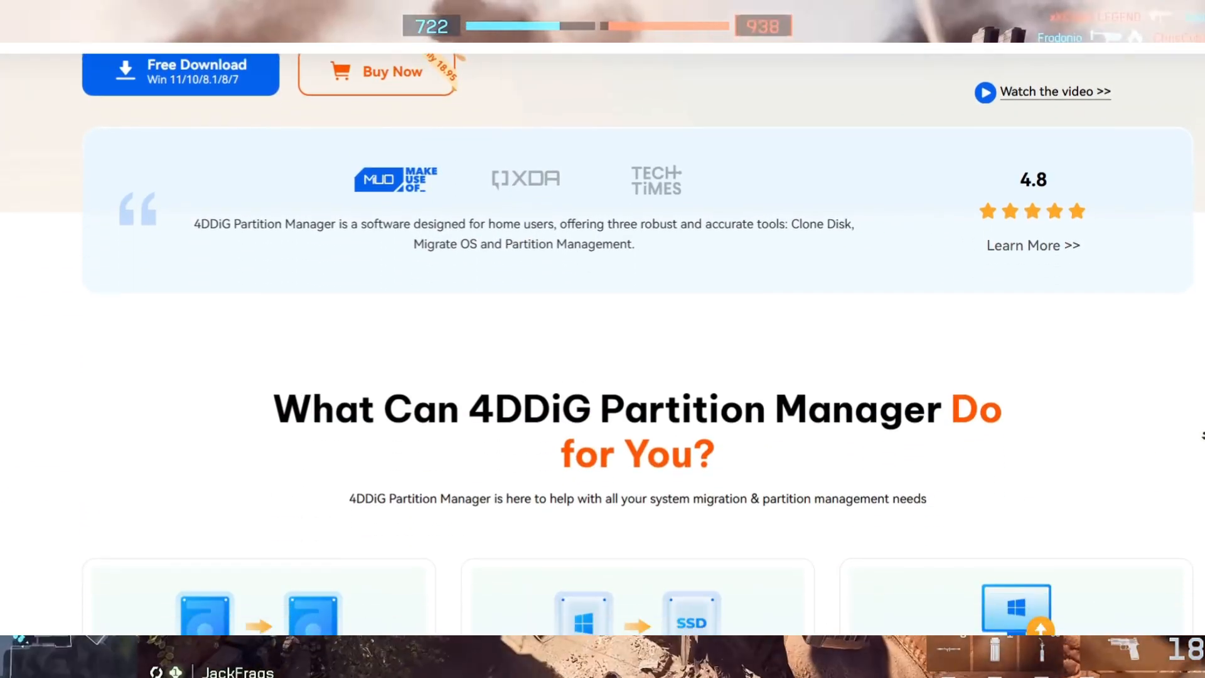
scroll(down, 3)
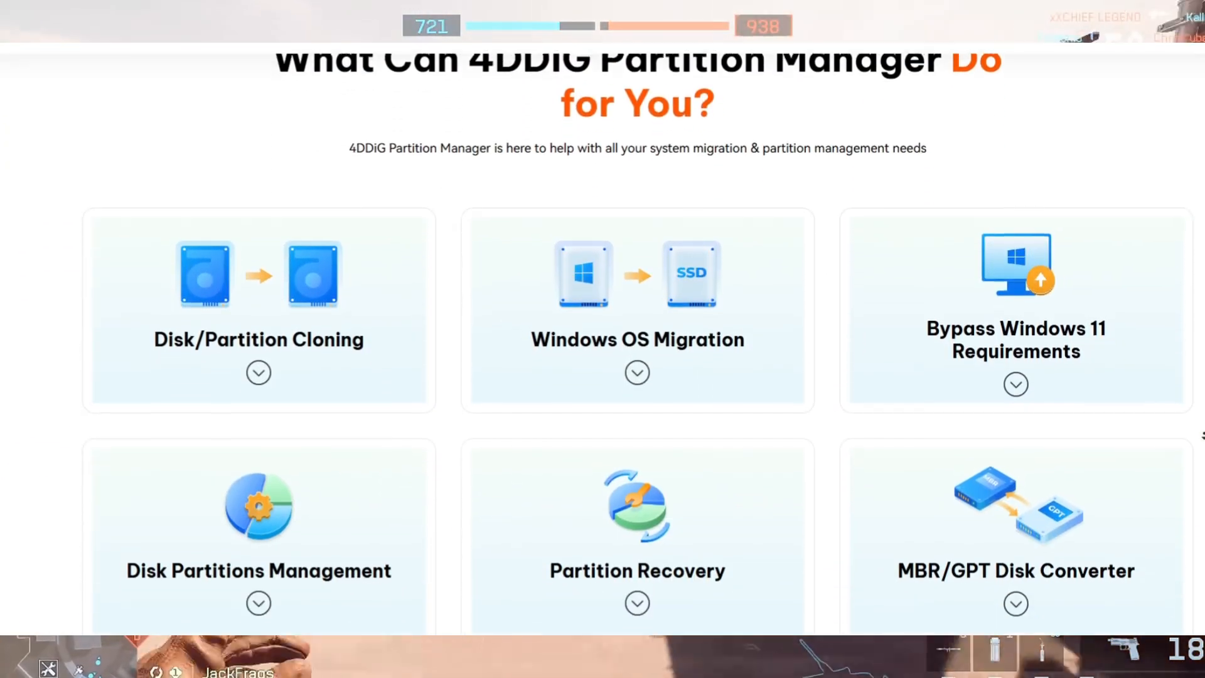